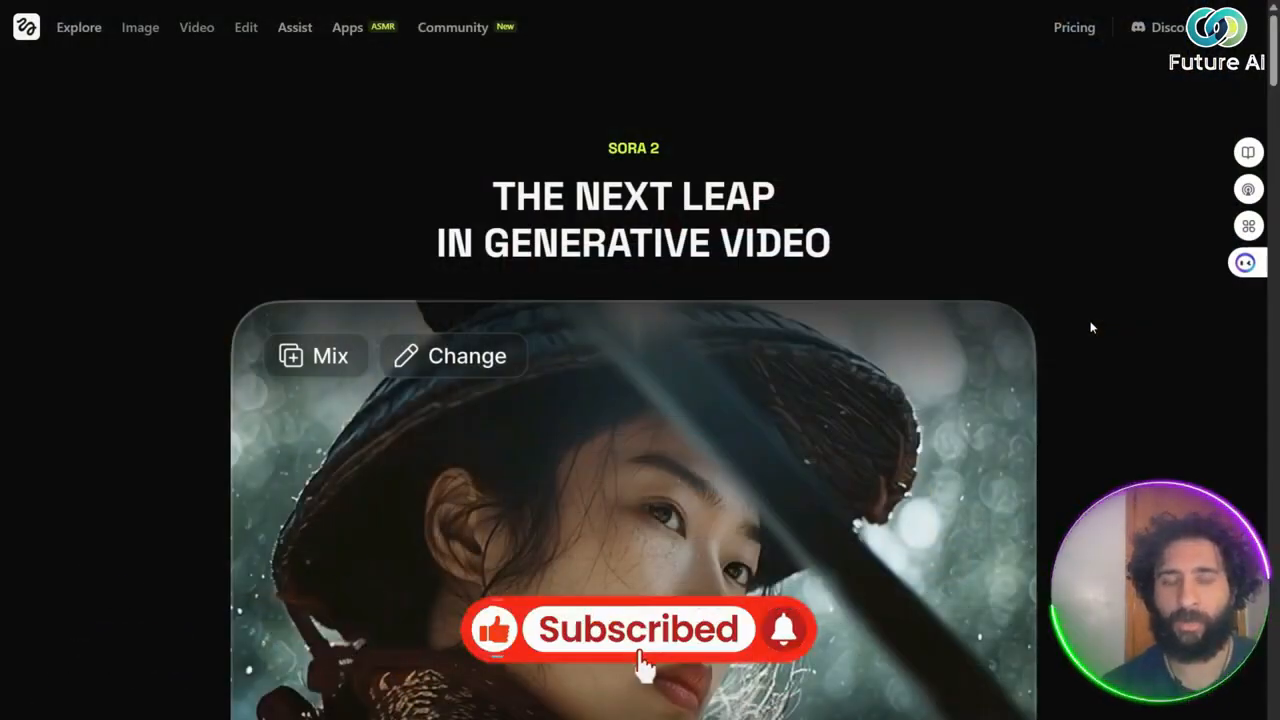
Scroll down the Sora 2 generator page to reach the reference image upload area
scroll("down", 3)
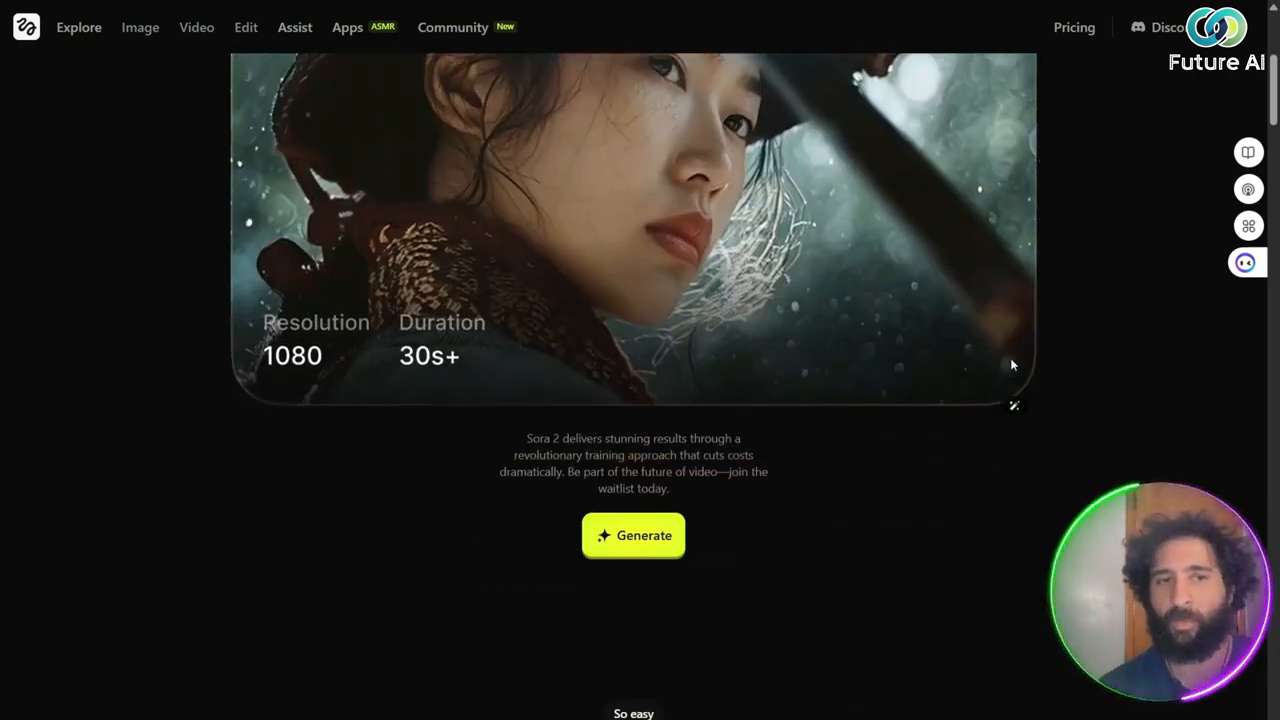
scroll("down", 3)
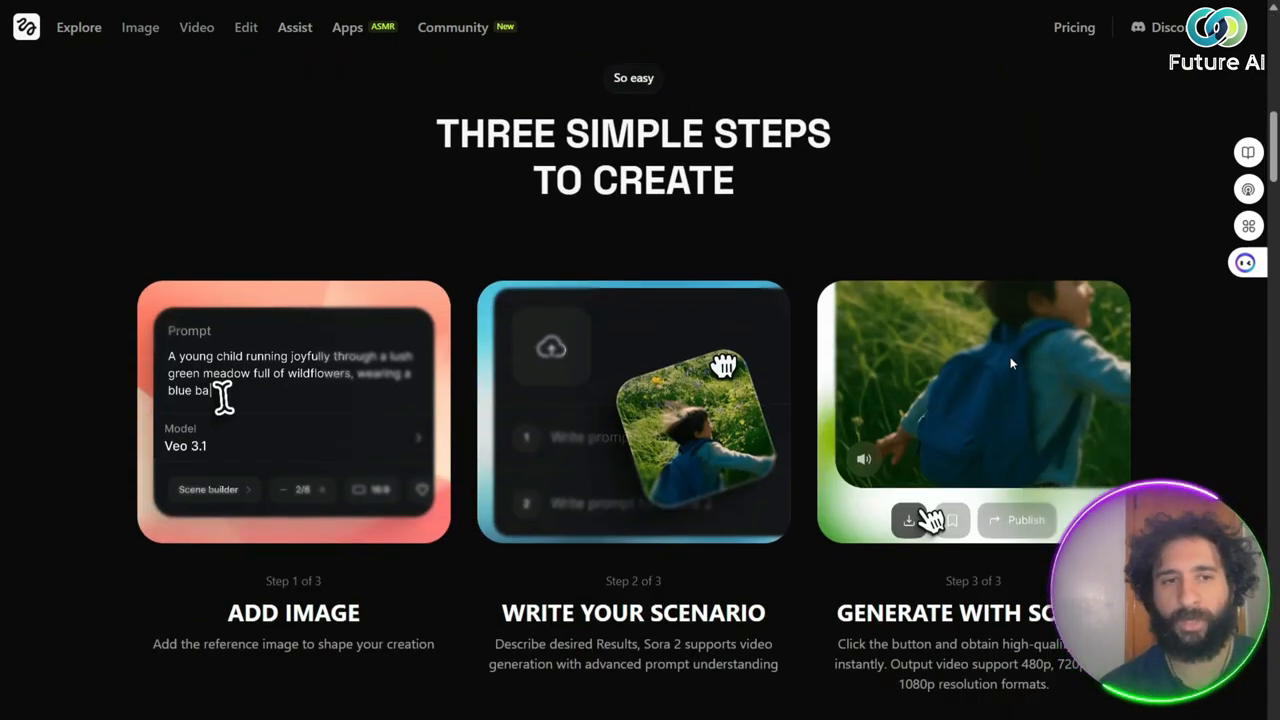
scroll("down", 3)
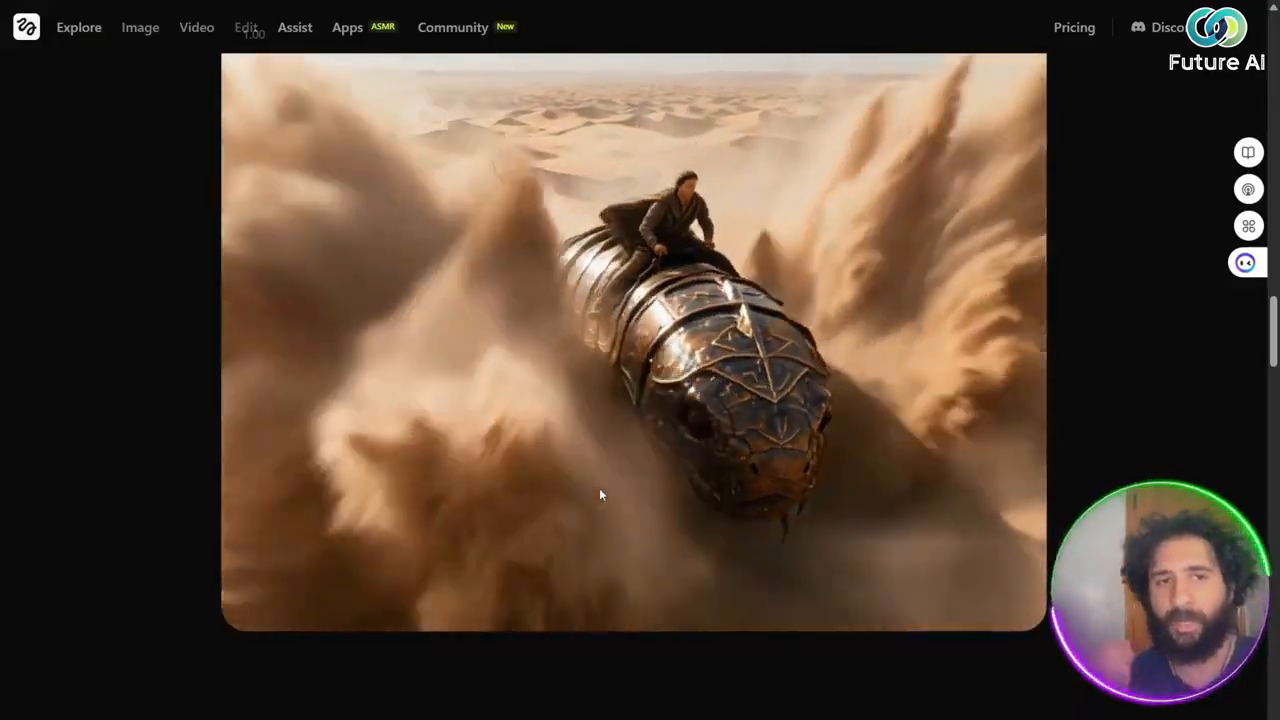
scroll("down", 3)
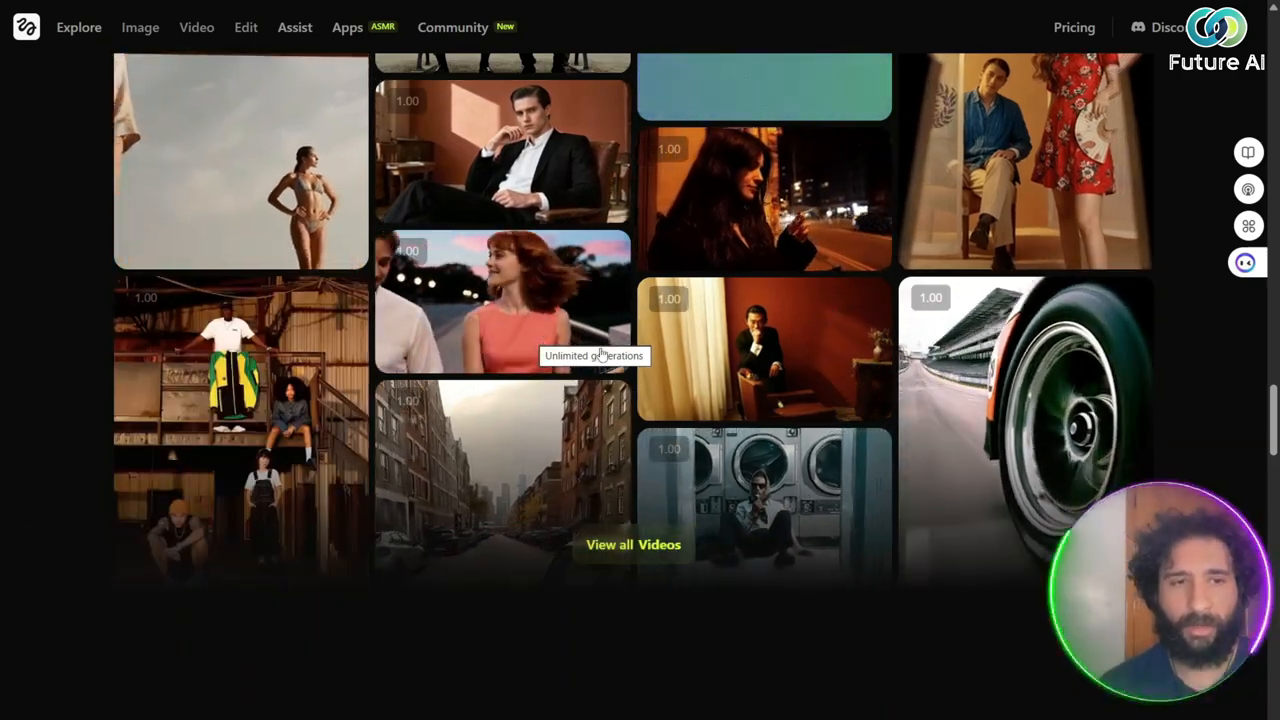
scroll("down", 3)
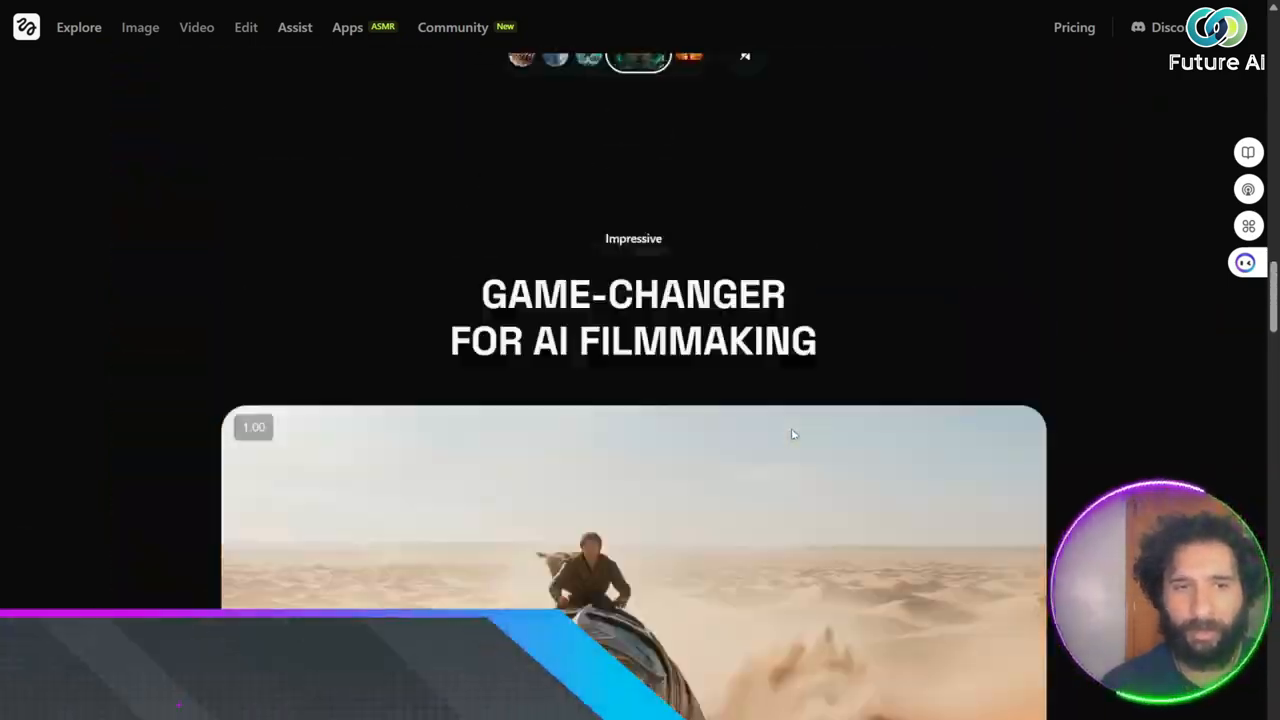
scroll("down", 3)
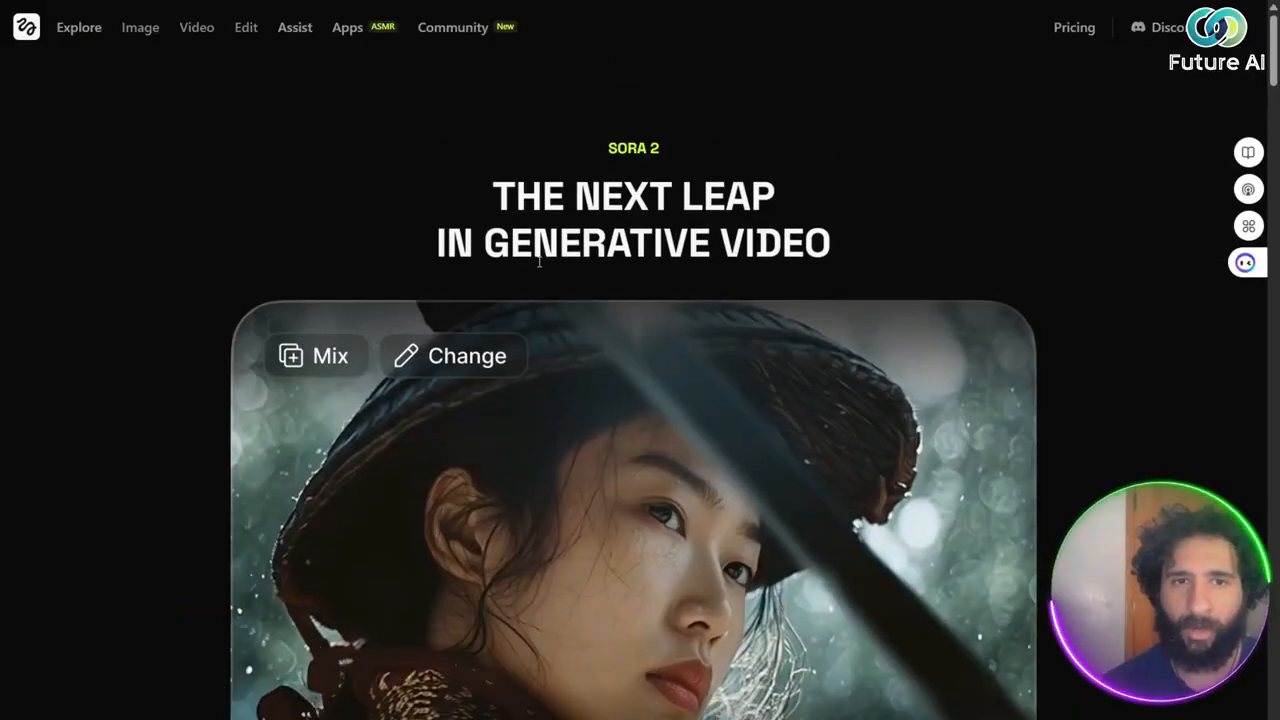
scroll("down", 3)
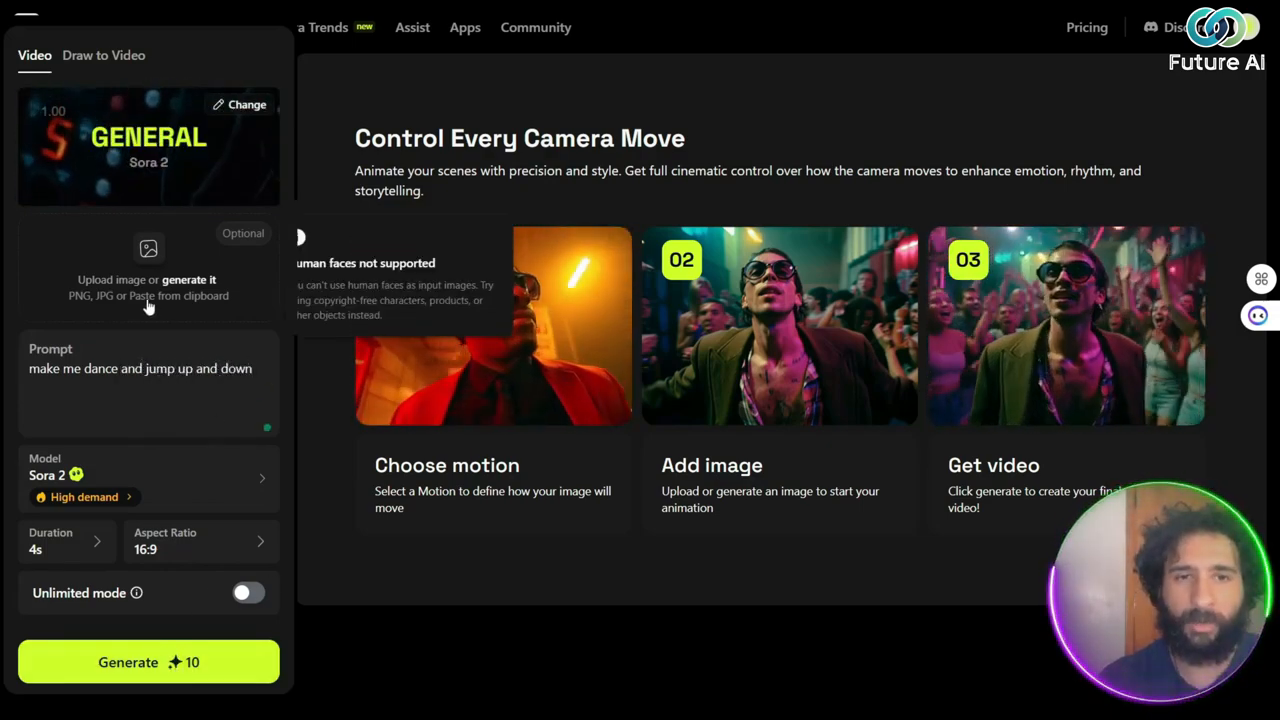
Upload the Rockstar Video Marketing image from Desktop as reference and generate the dance video
left_click(148, 262)
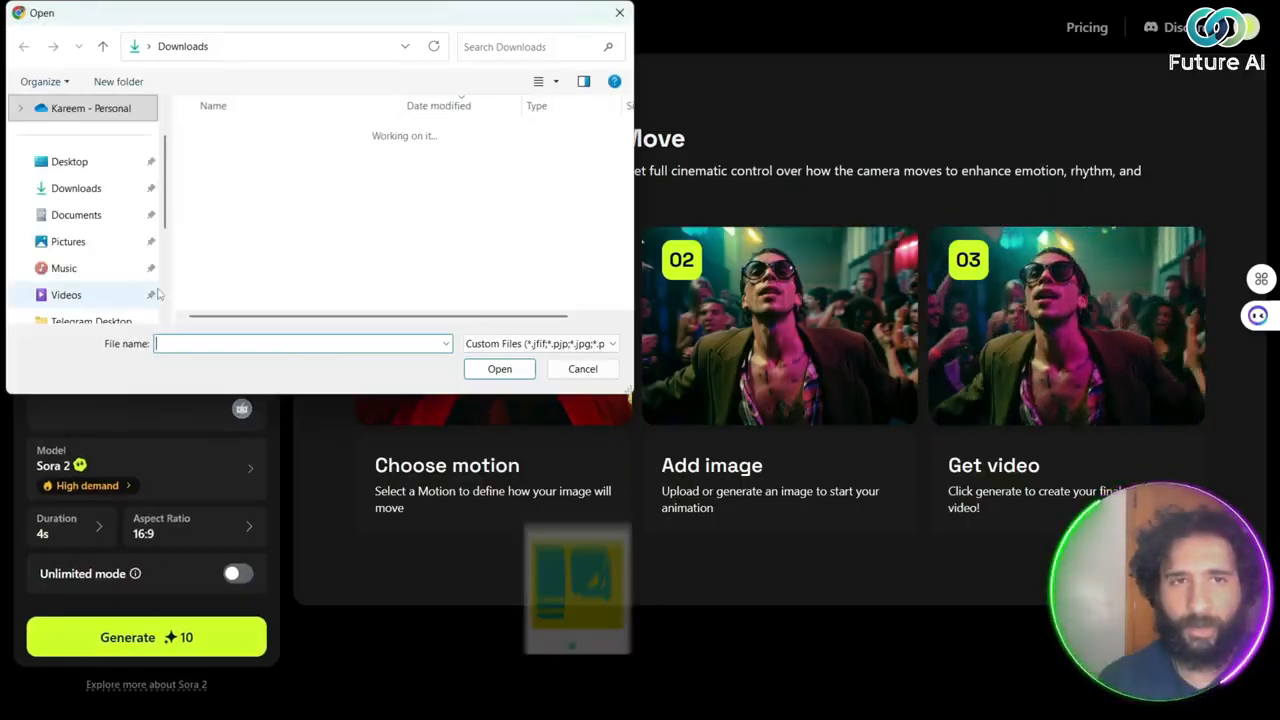
left_click(68, 160)
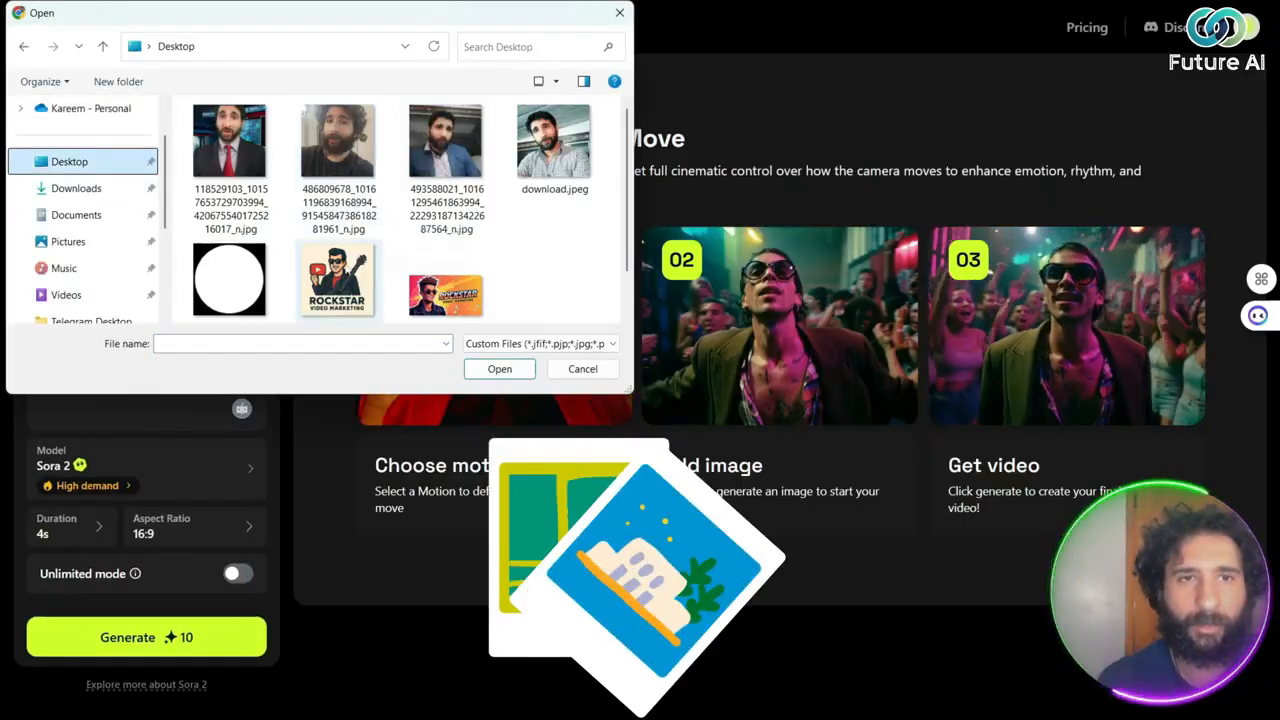
left_click(500, 368)
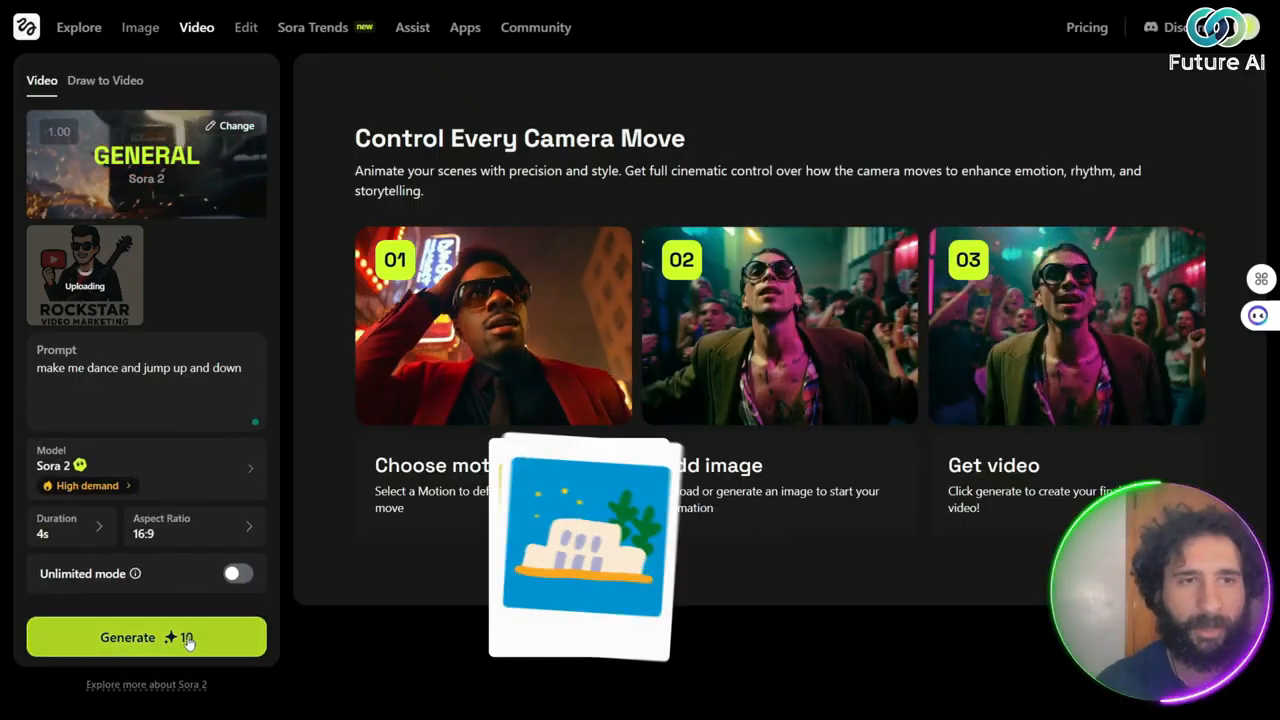
left_click(146, 636)
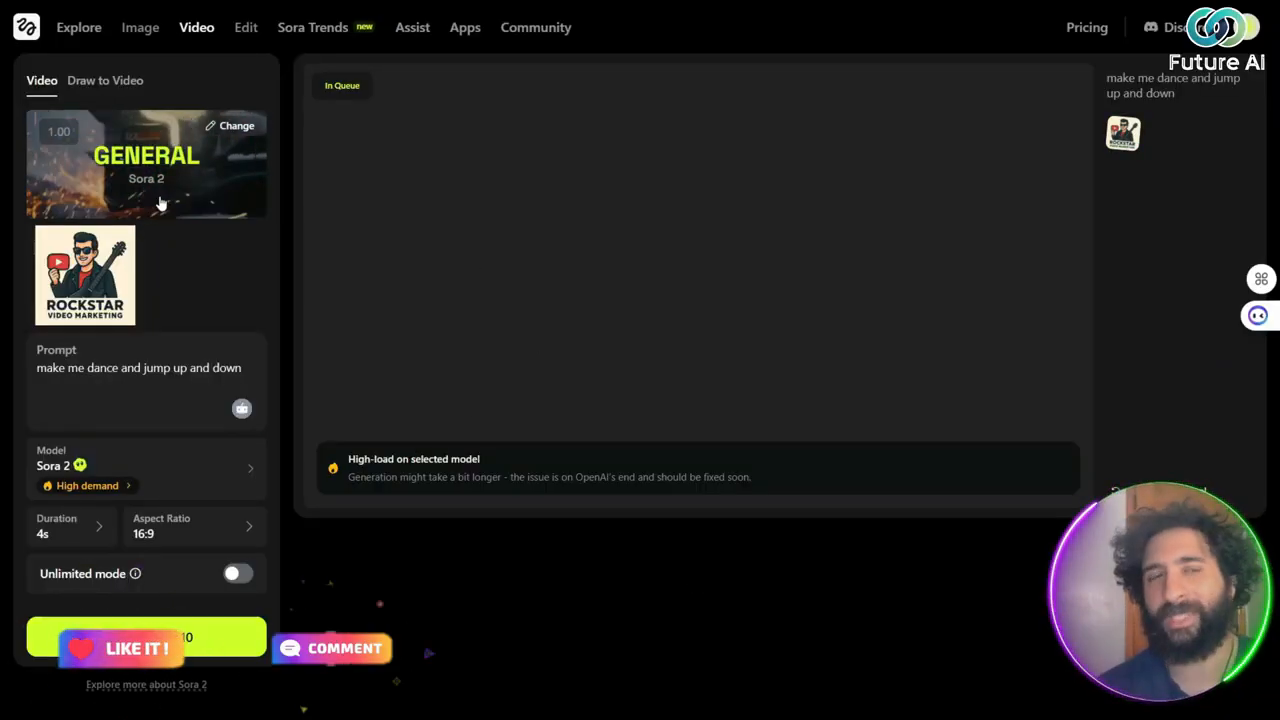
left_click(1230, 28)
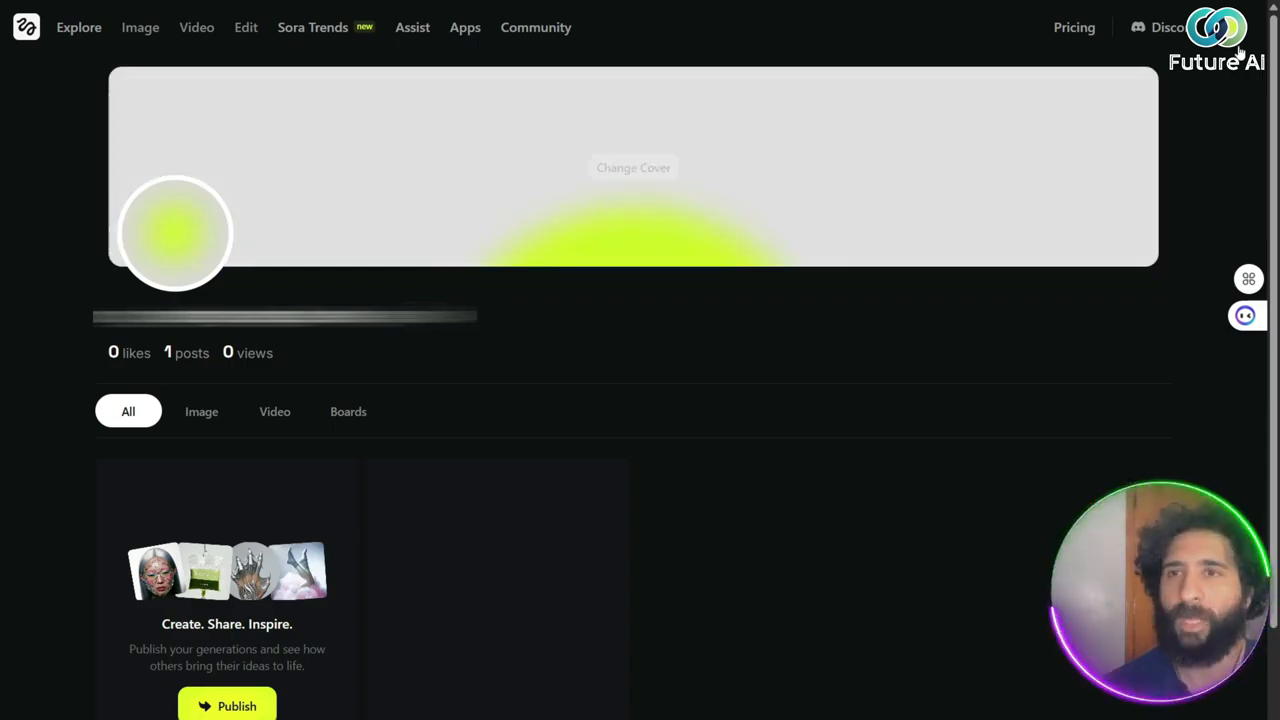
mouse_move(1152, 180)
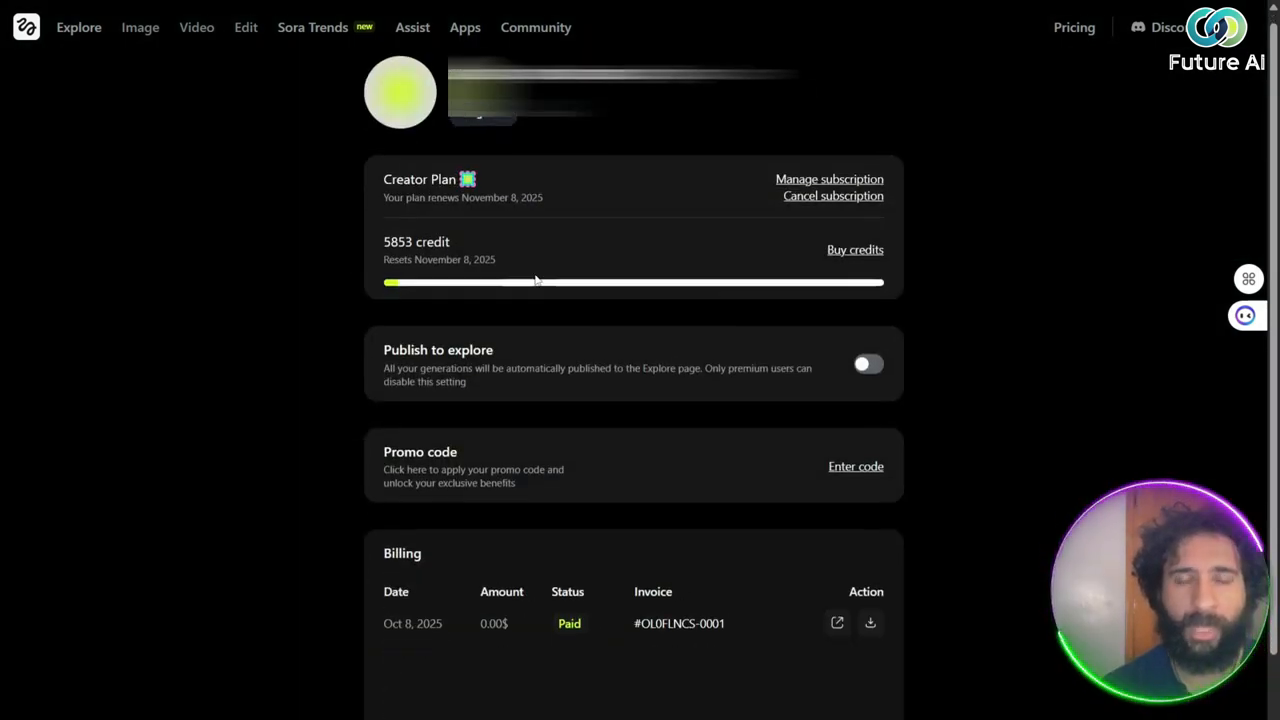
Scroll the account page down to the Promo code and Billing sections
scroll("down", 3)
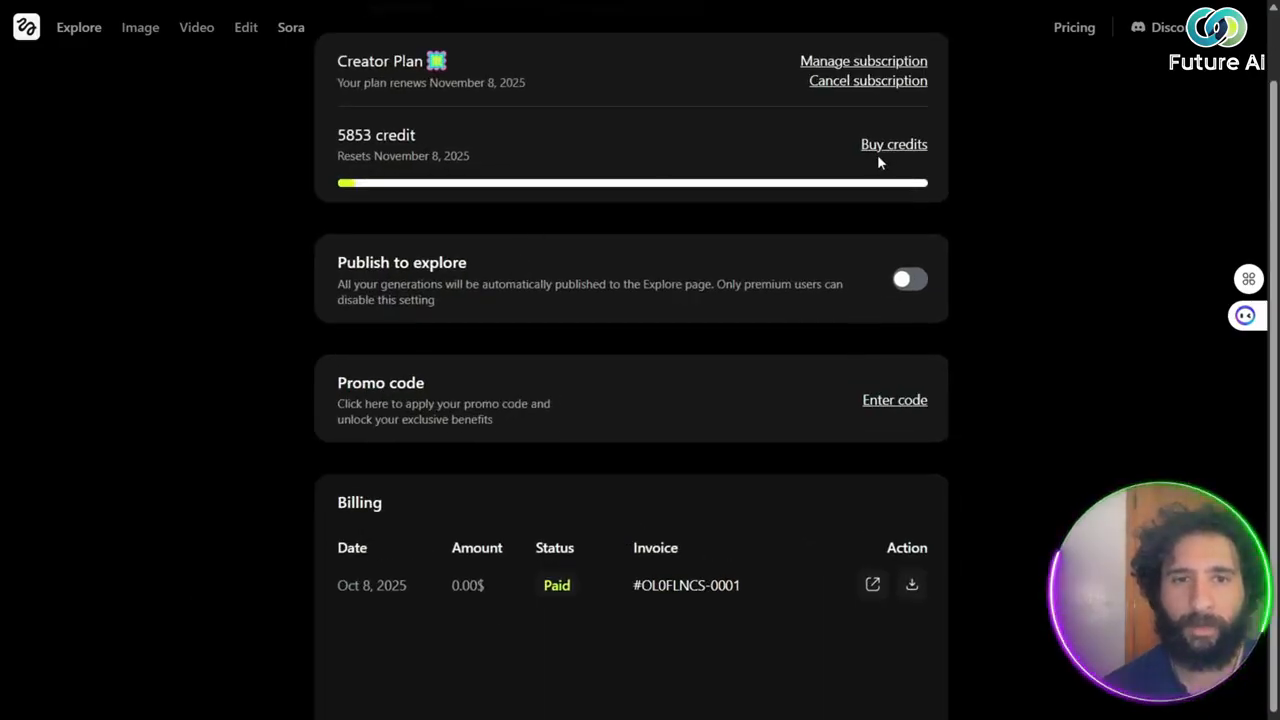
scroll("down", 3)
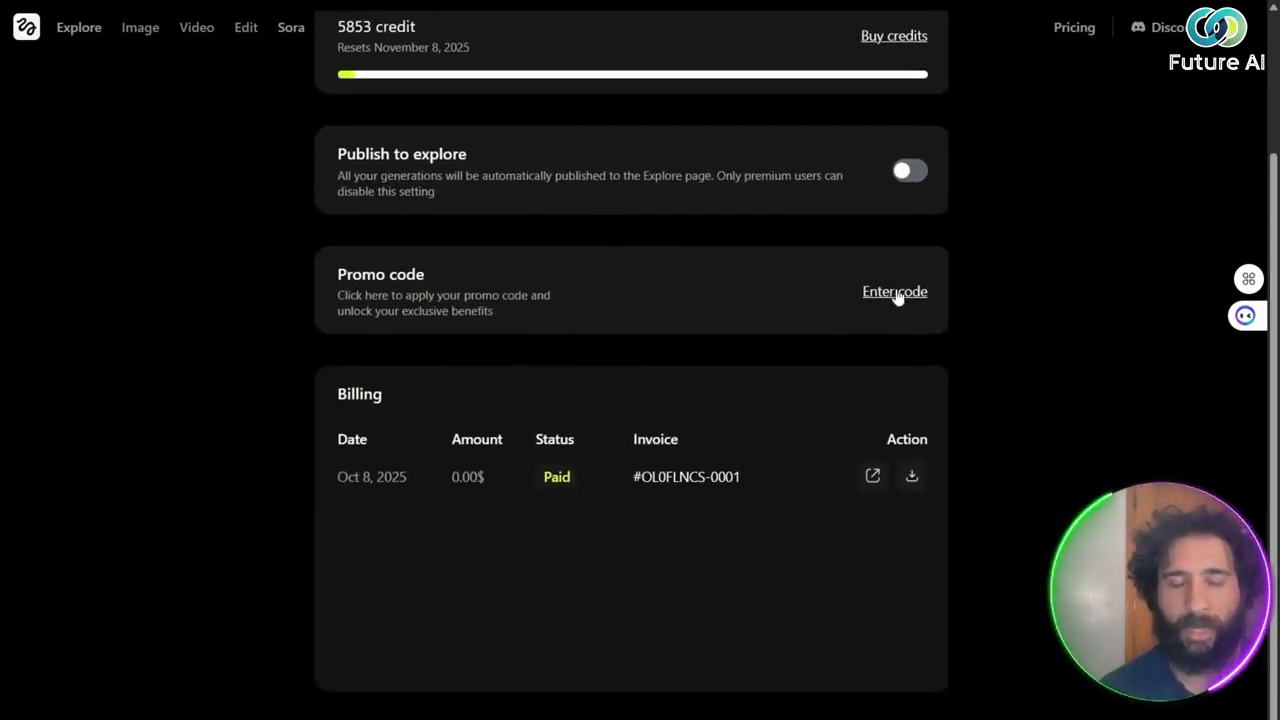
left_click(894, 292)
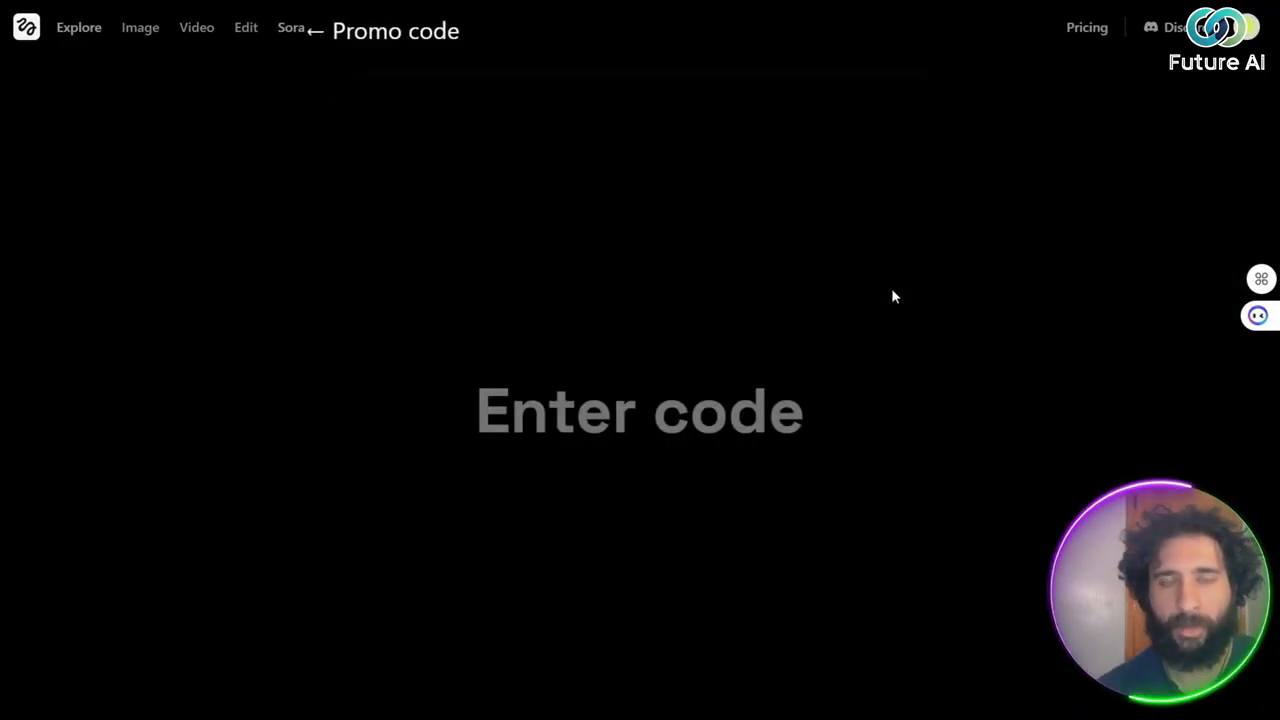
mouse_move(868, 264)
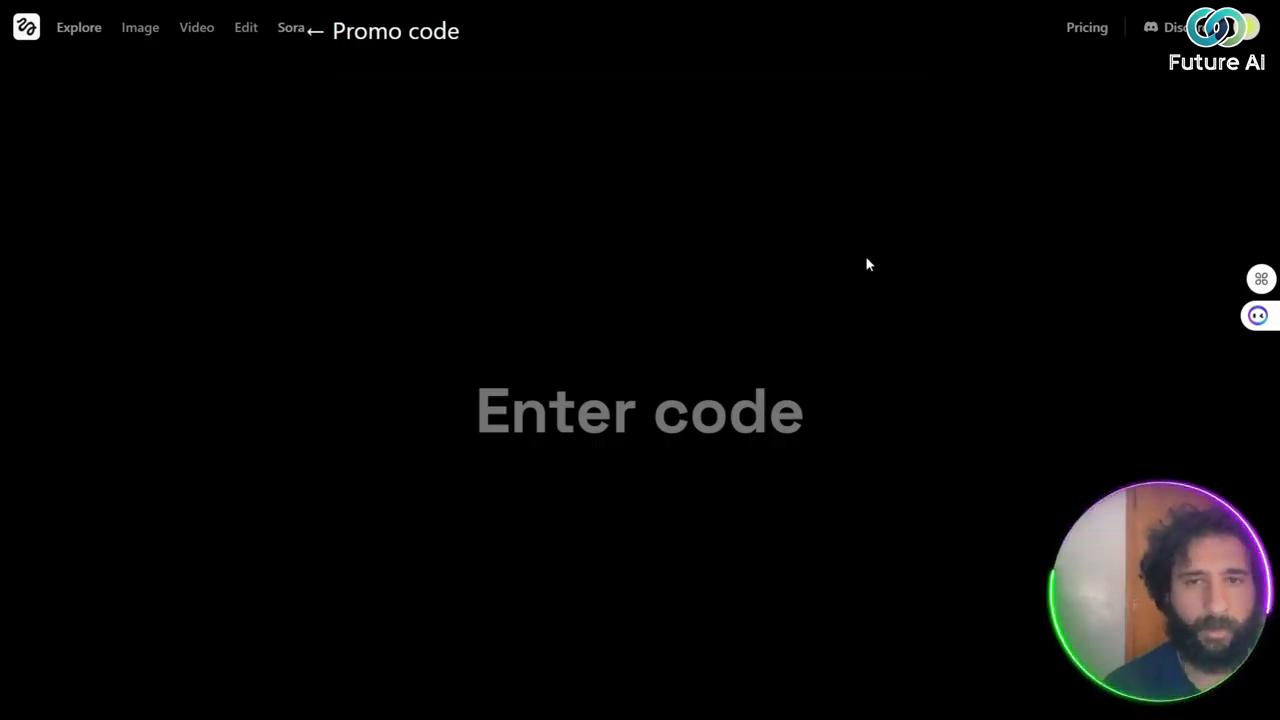
mouse_move(812, 374)
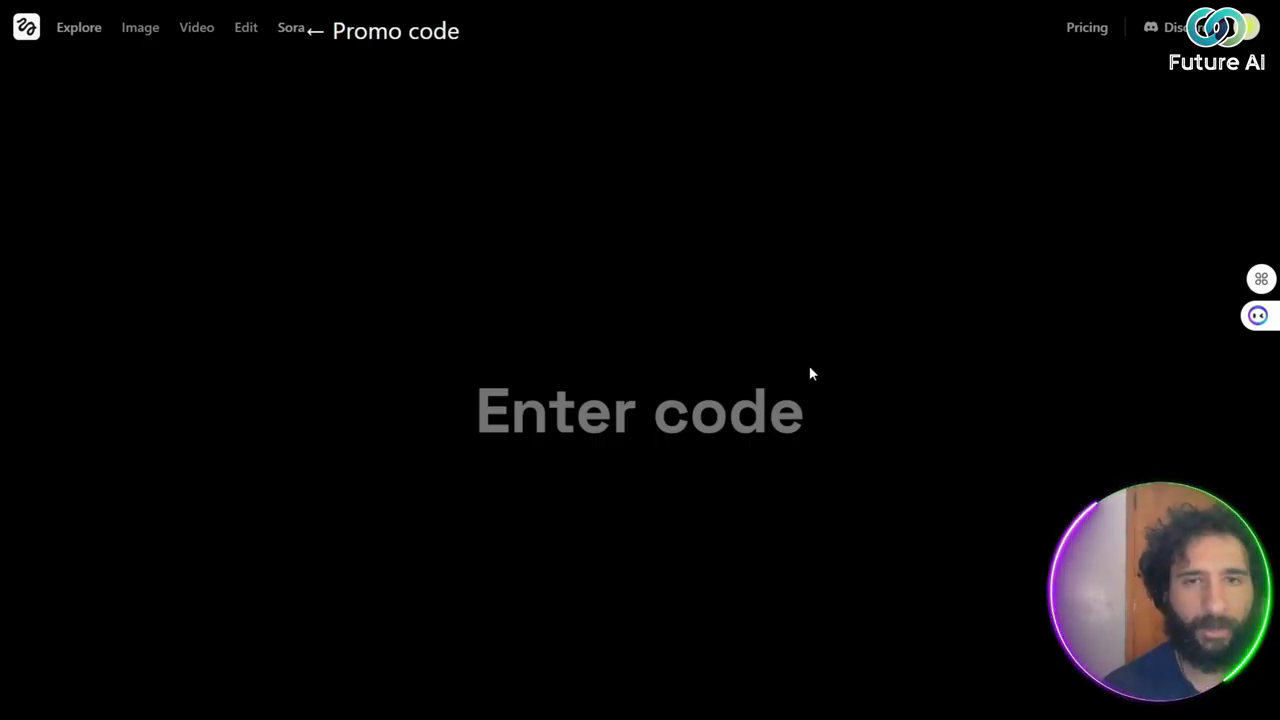
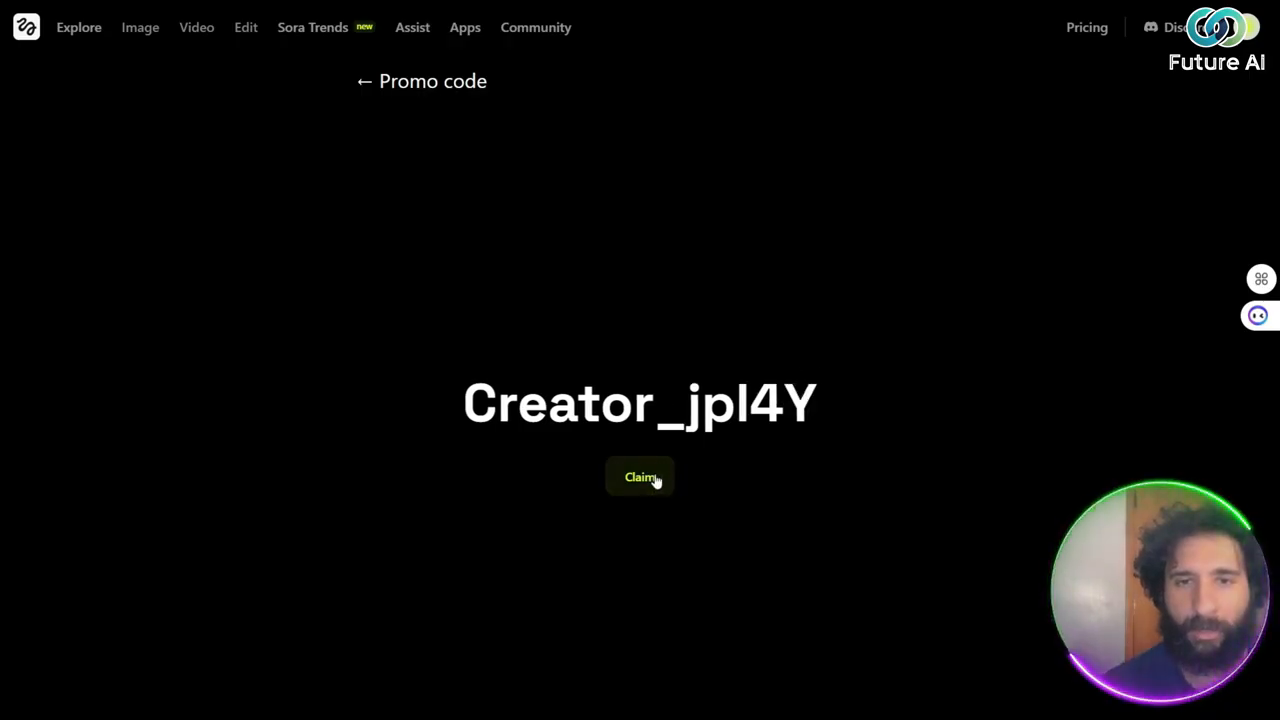
left_click(640, 476)
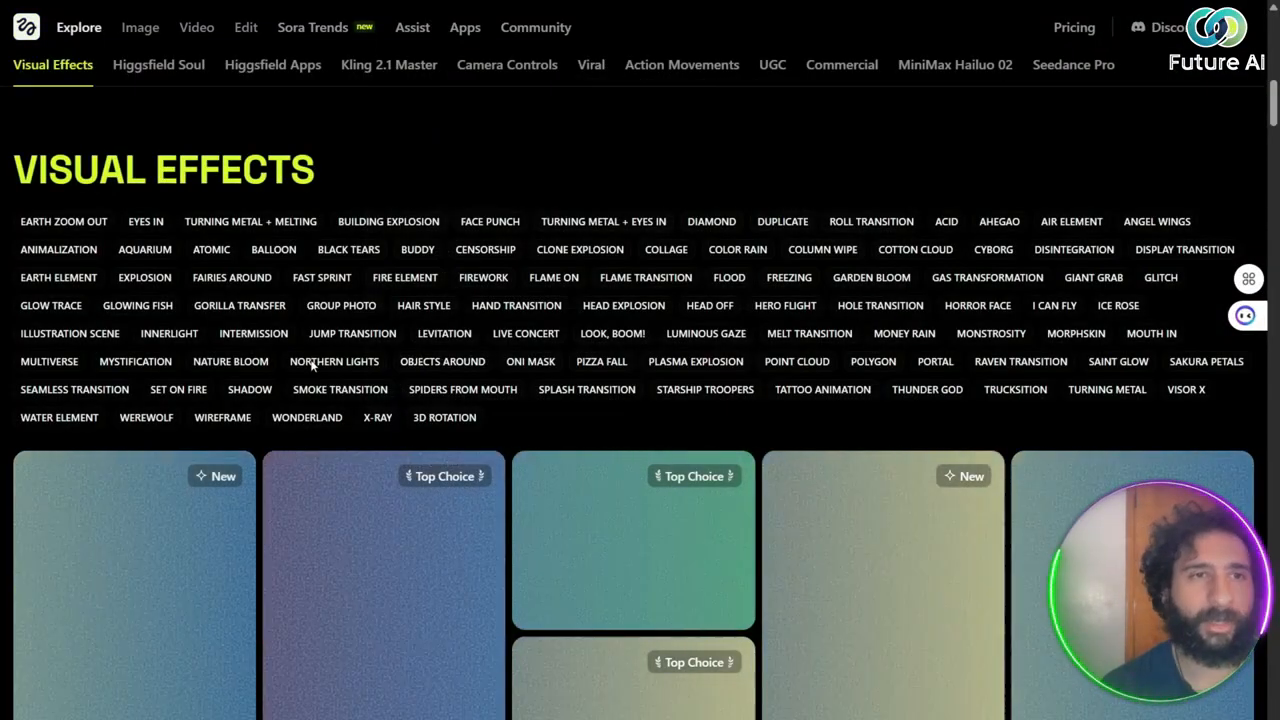
Scroll through the visual effects gallery past sample clips like Disintegration
scroll("down", 3)
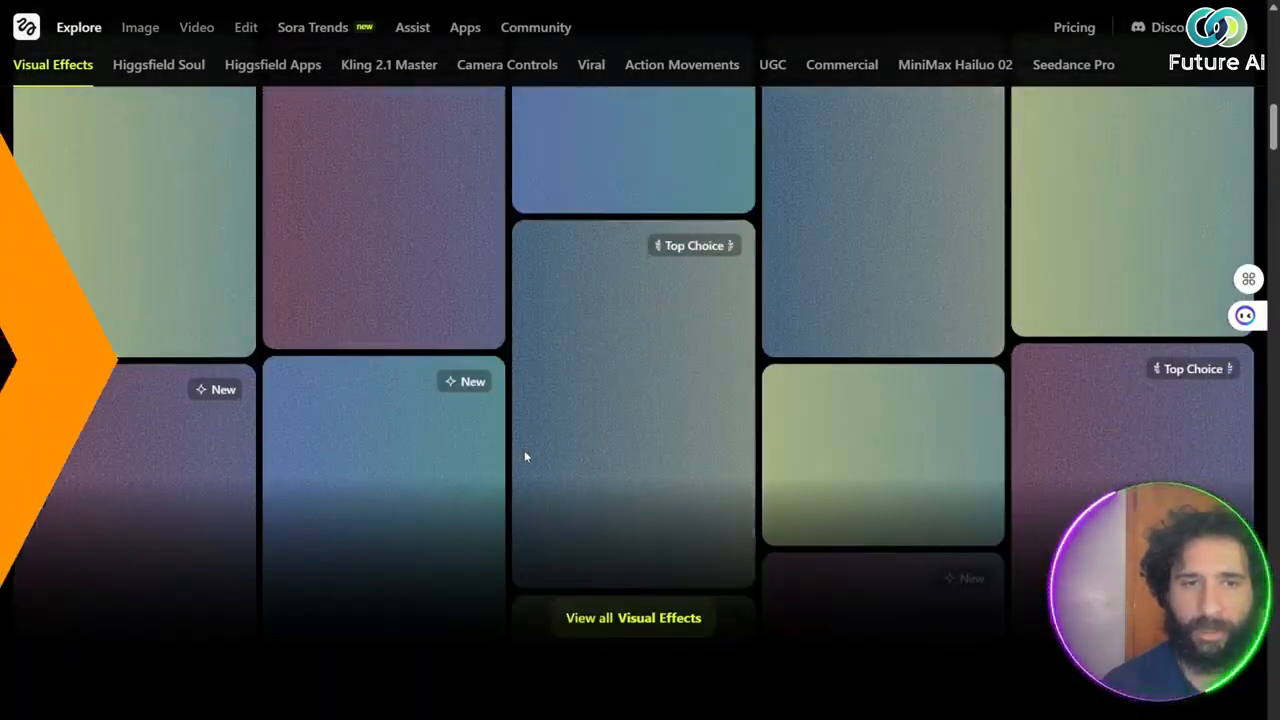
scroll("down", 3)
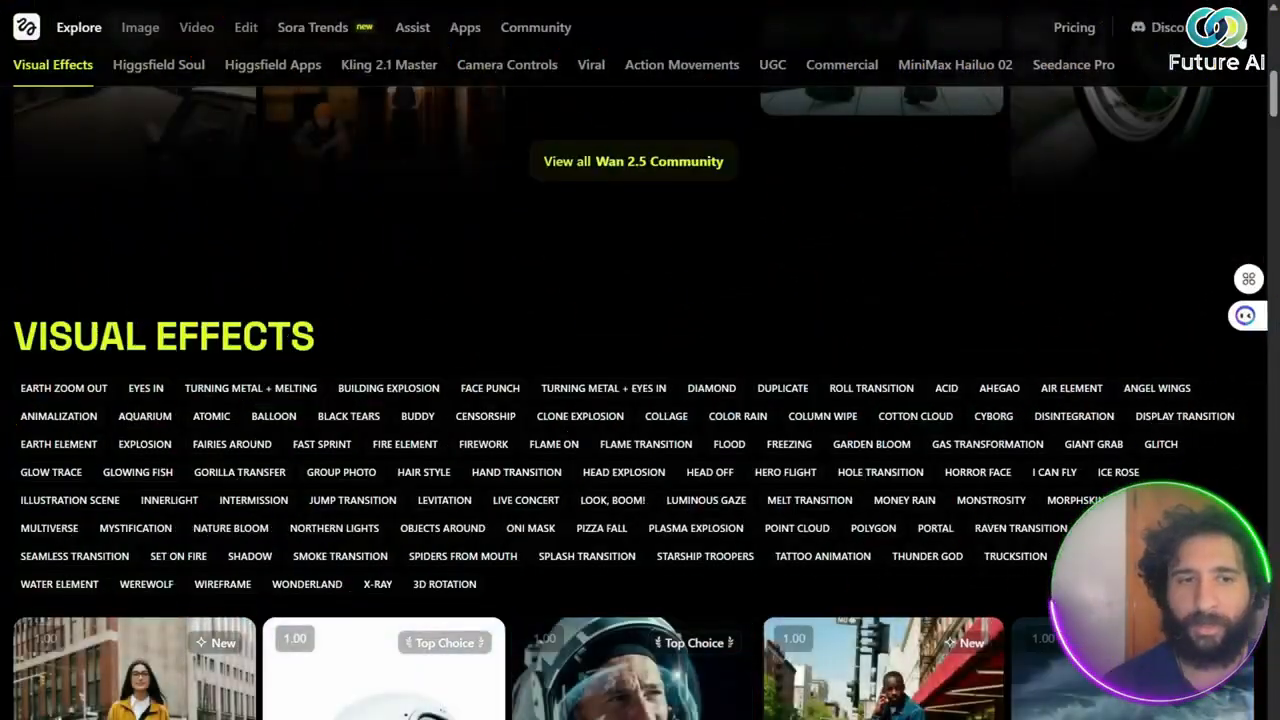
scroll("down", 3)
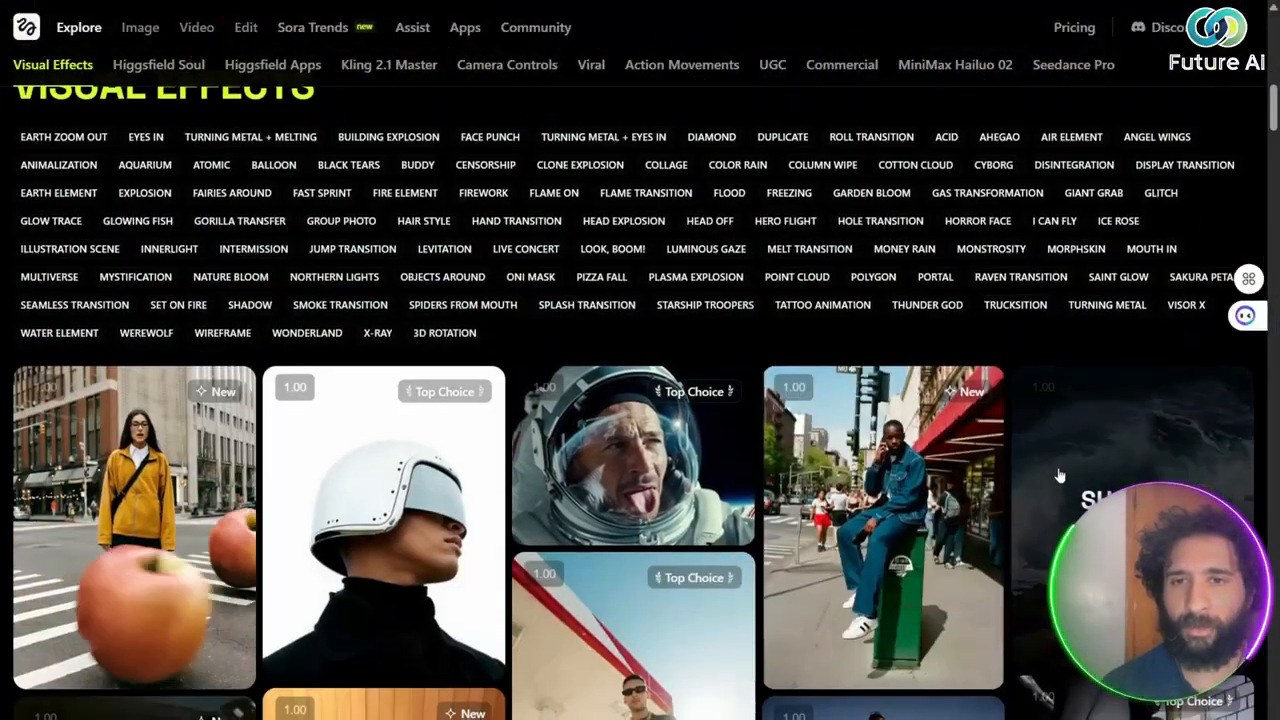
scroll("down", 3)
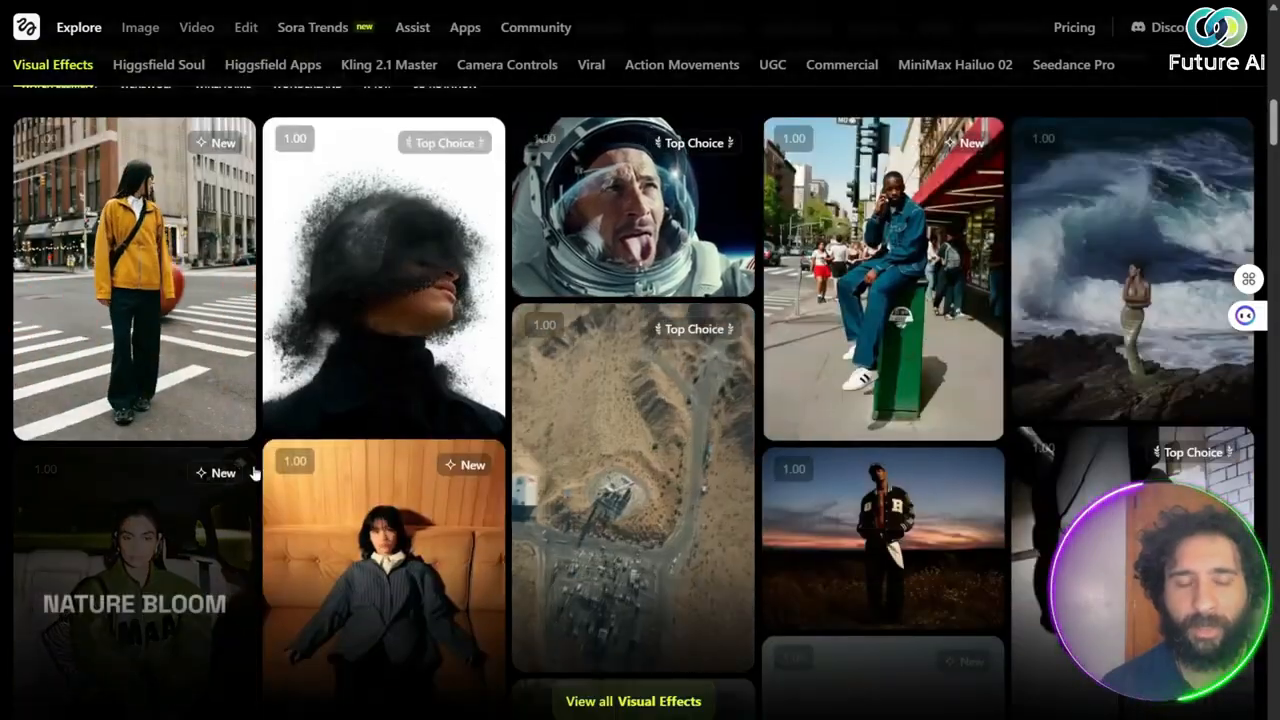
mouse_move(472, 420)
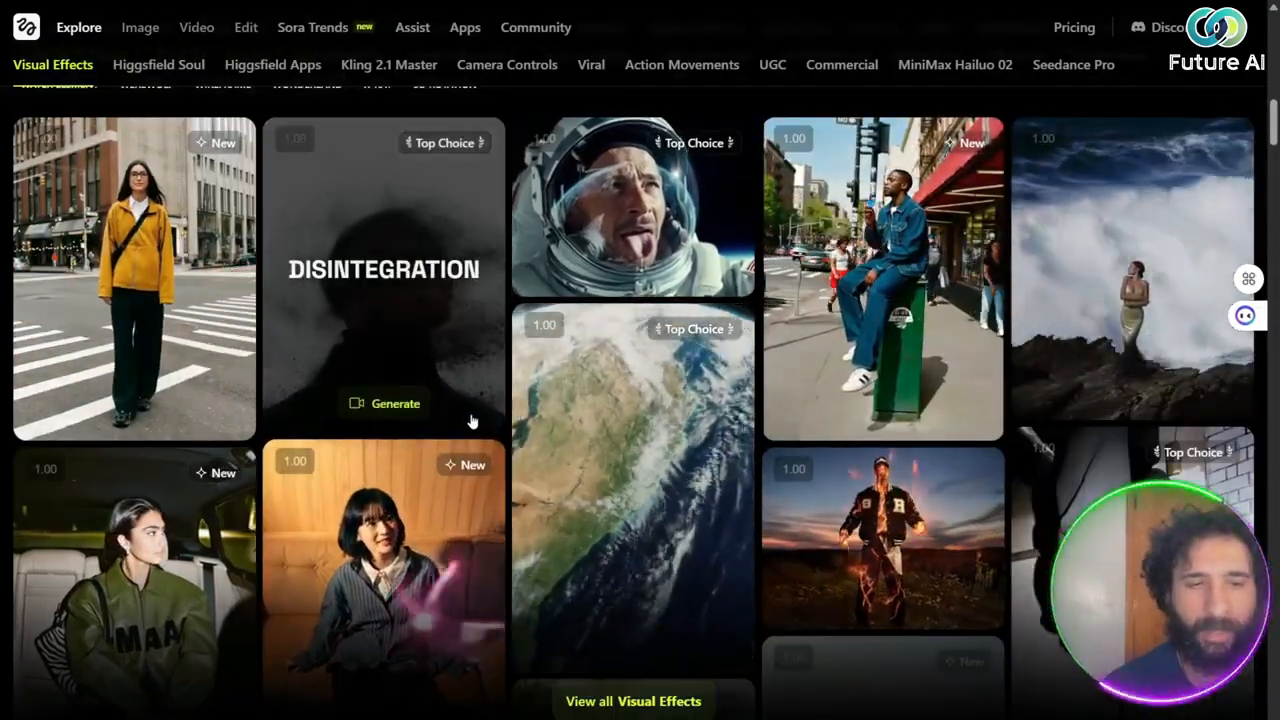
scroll("down", 3)
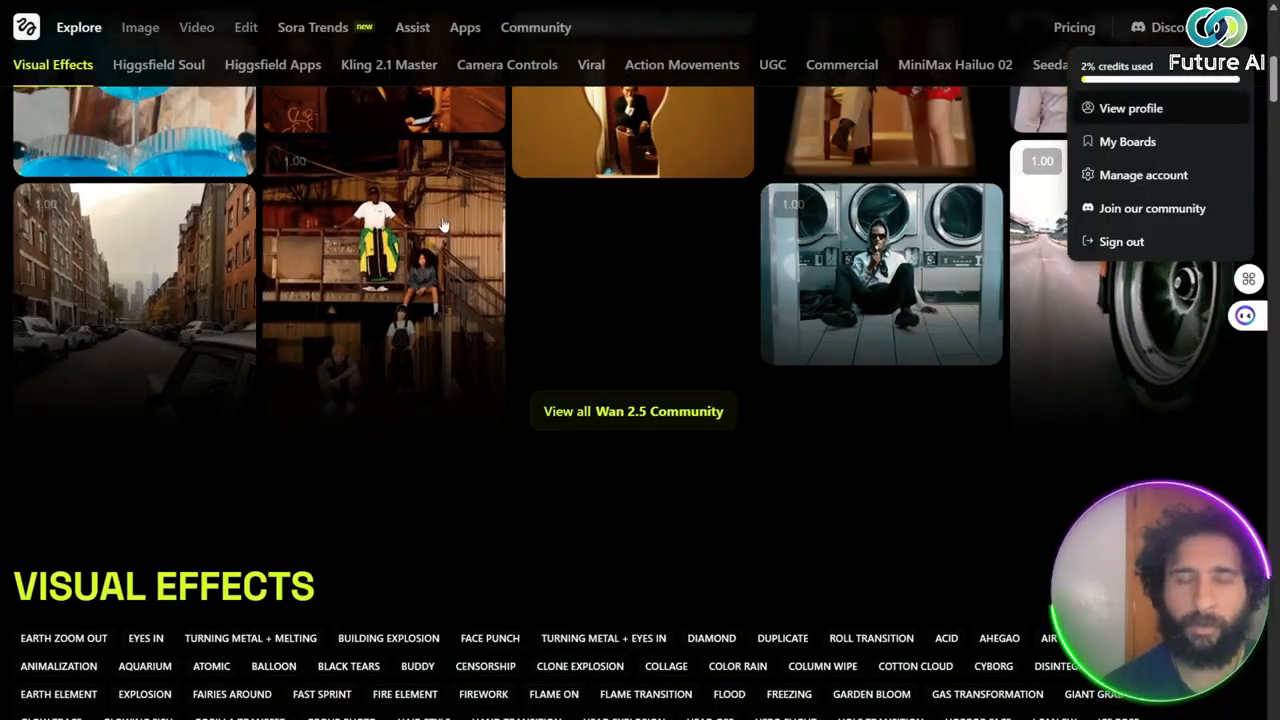
Return to the Video workspace and play the finished Rockstar Video Marketing Sora 2 clip
left_click(198, 28)
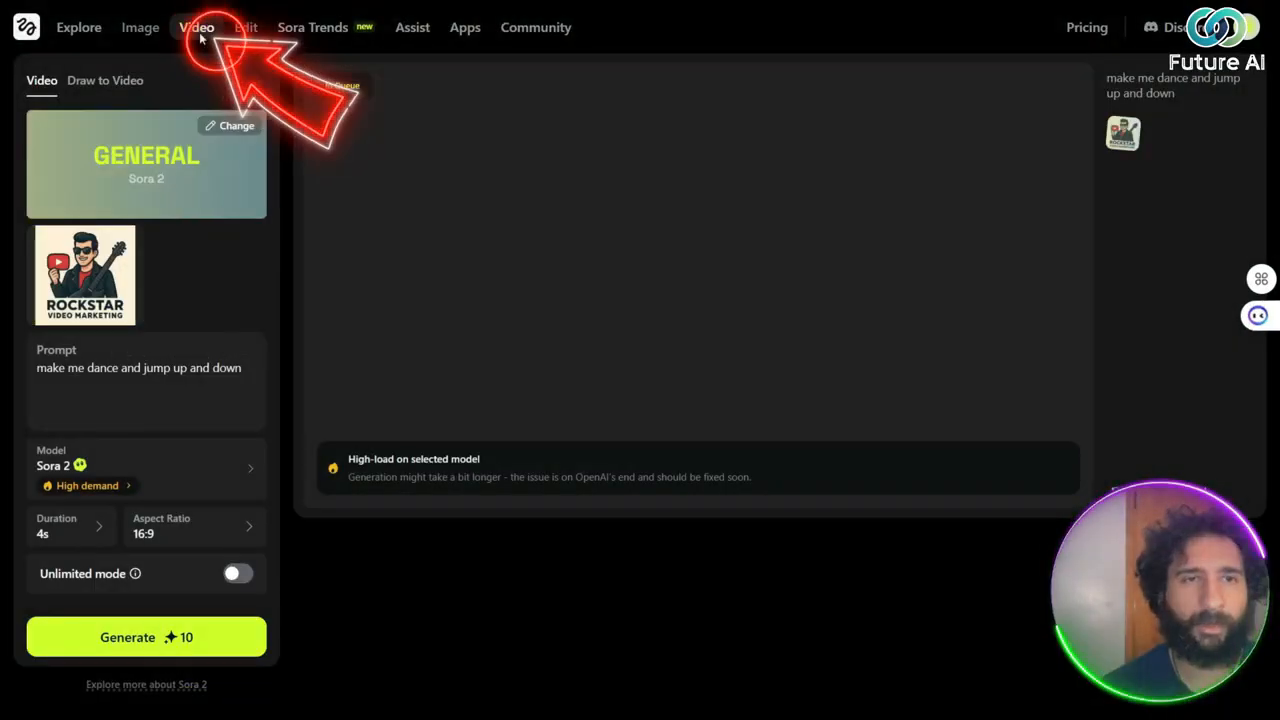
left_click(146, 636)
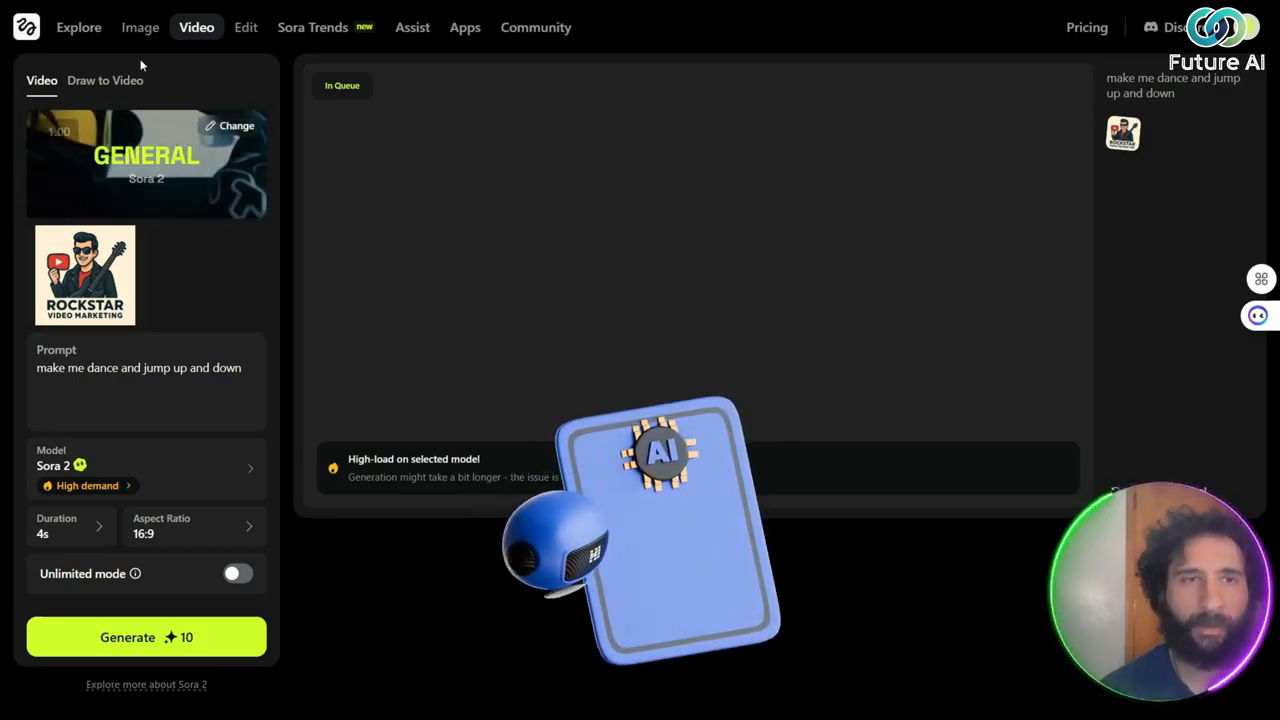
left_click(140, 28)
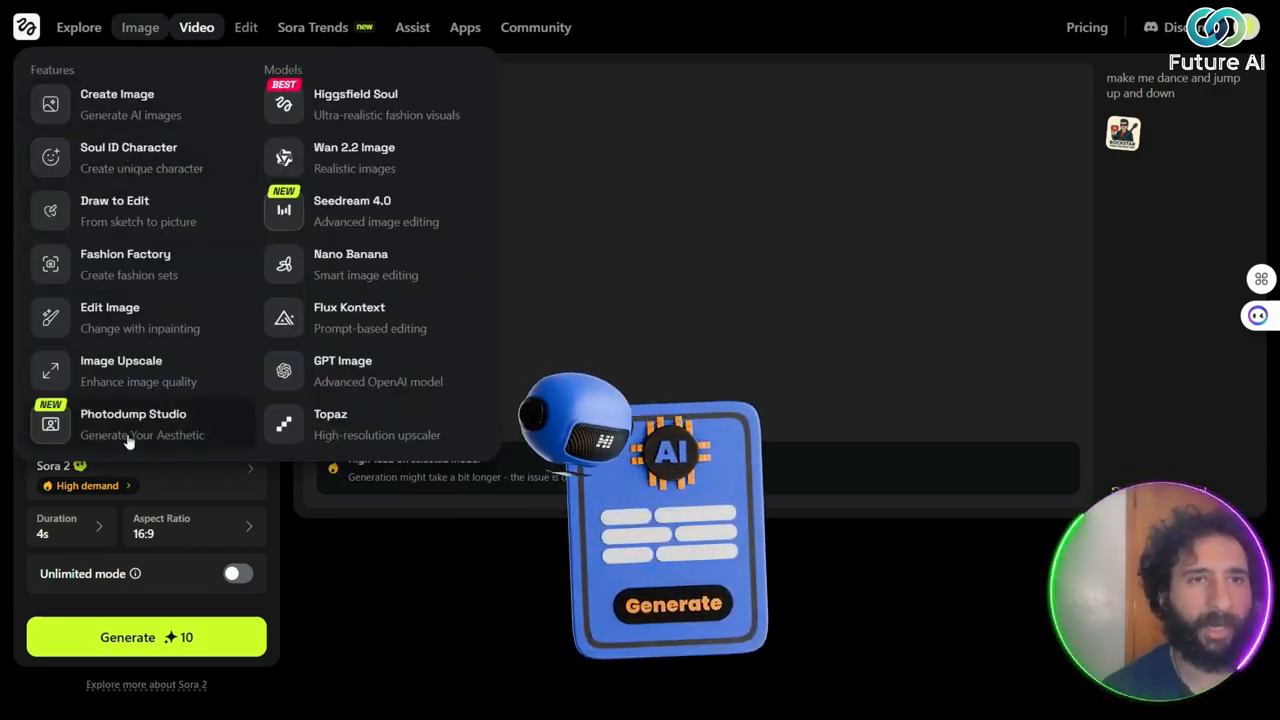
left_click(244, 28)
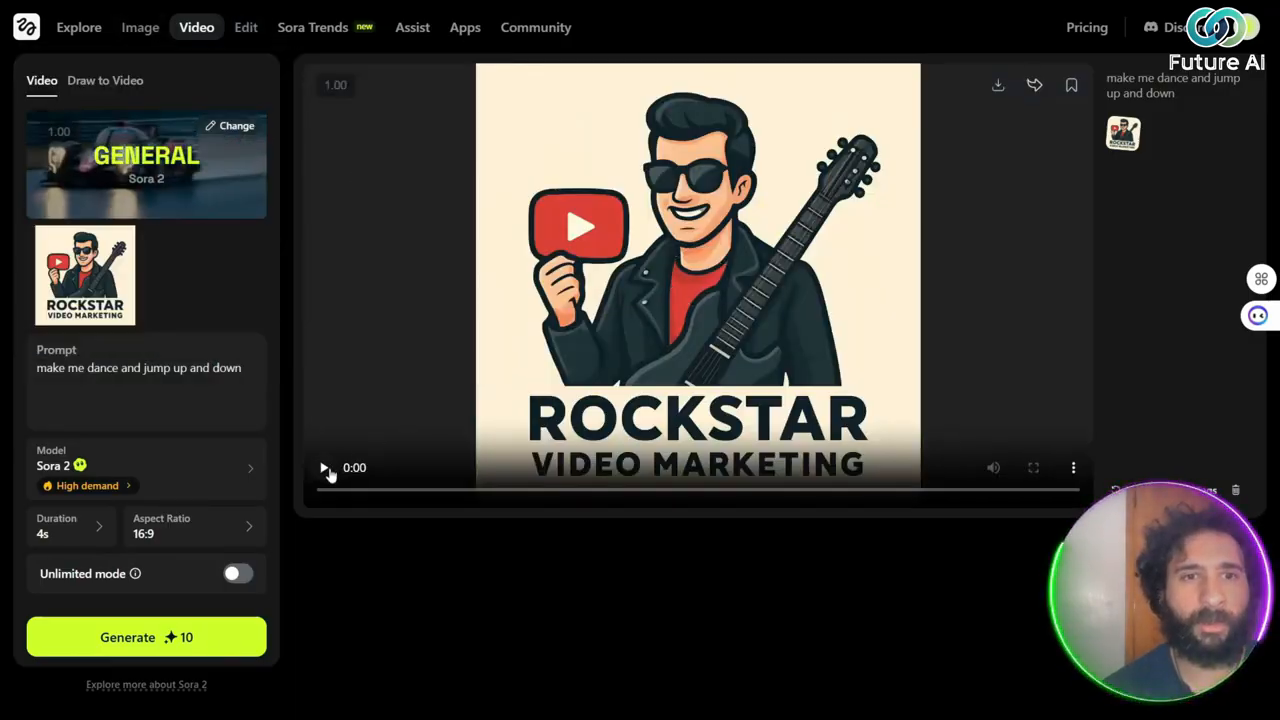
left_click(324, 468)
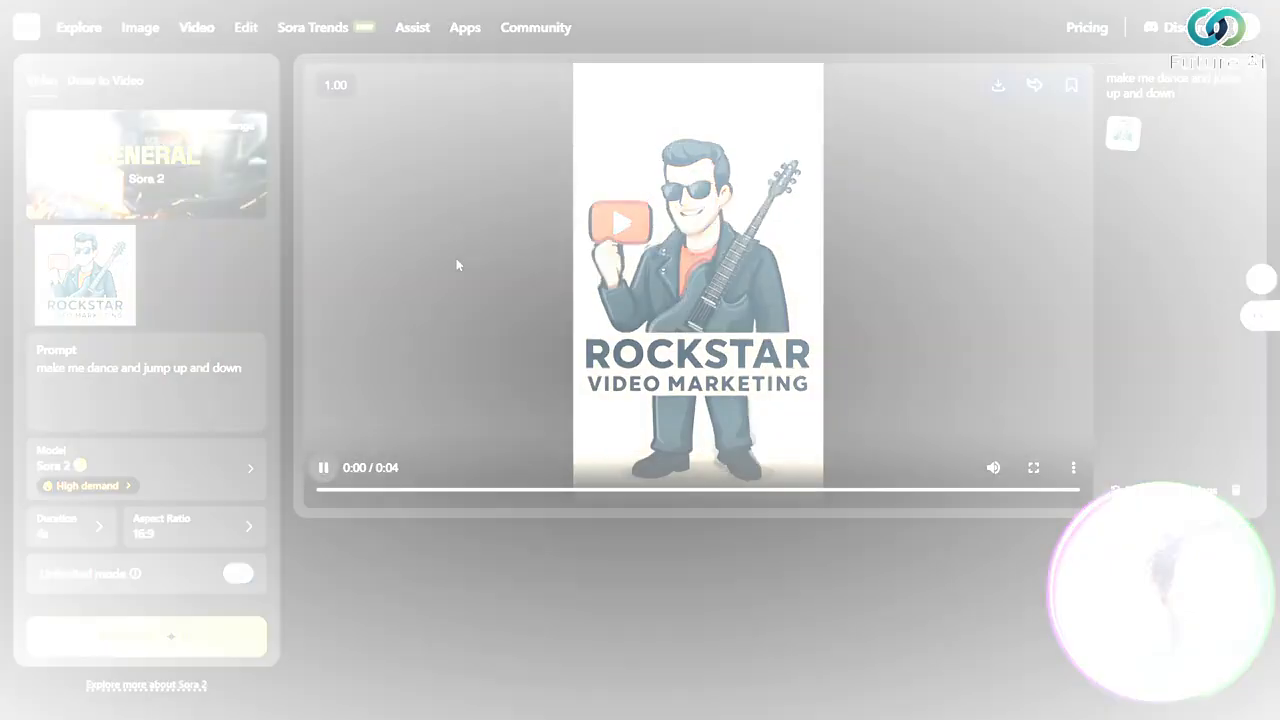